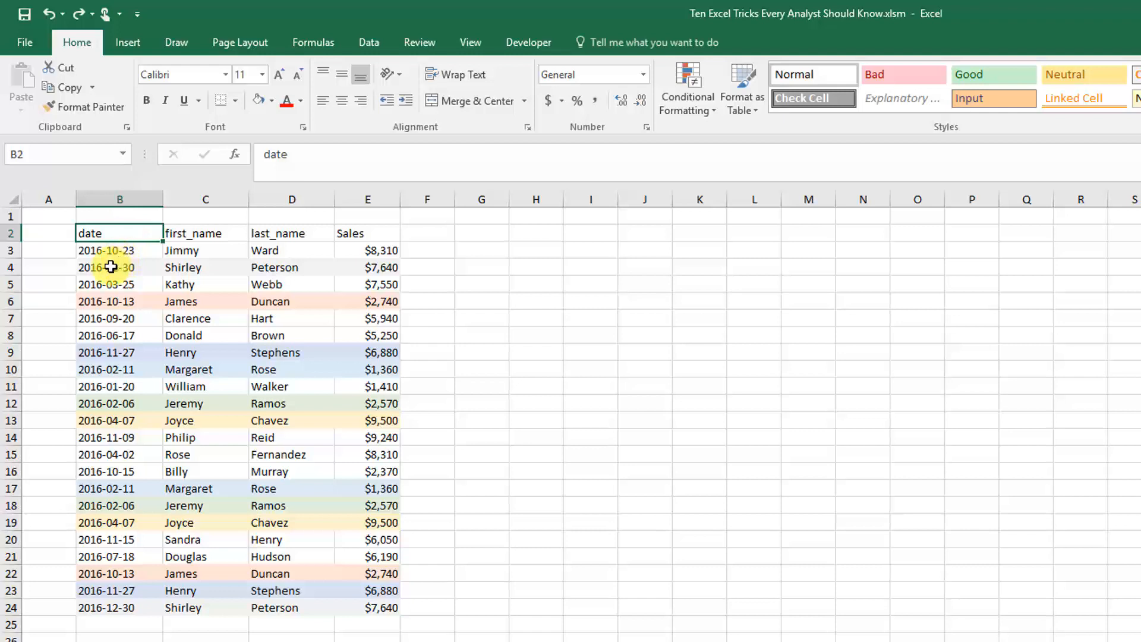
Select the sales table B2:E24 from the date header and show the Data tab
{"action": "left_click", "coordinate": [119, 267]}
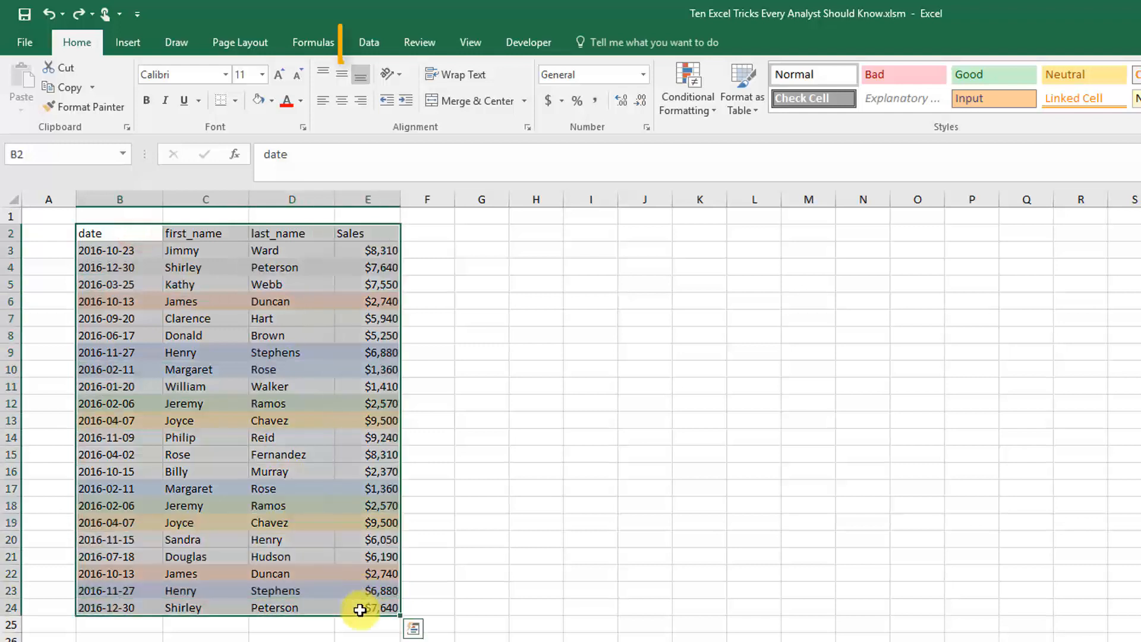
{"action": "left_click", "coordinate": [369, 41]}
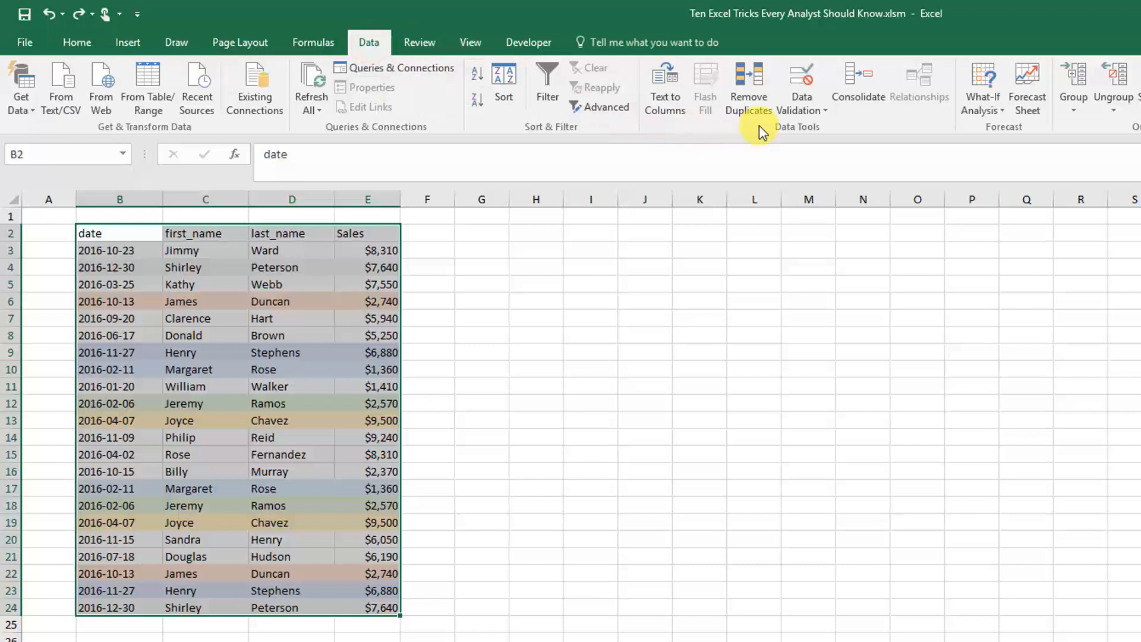
{"action": "mouse_move", "coordinate": [749, 85]}
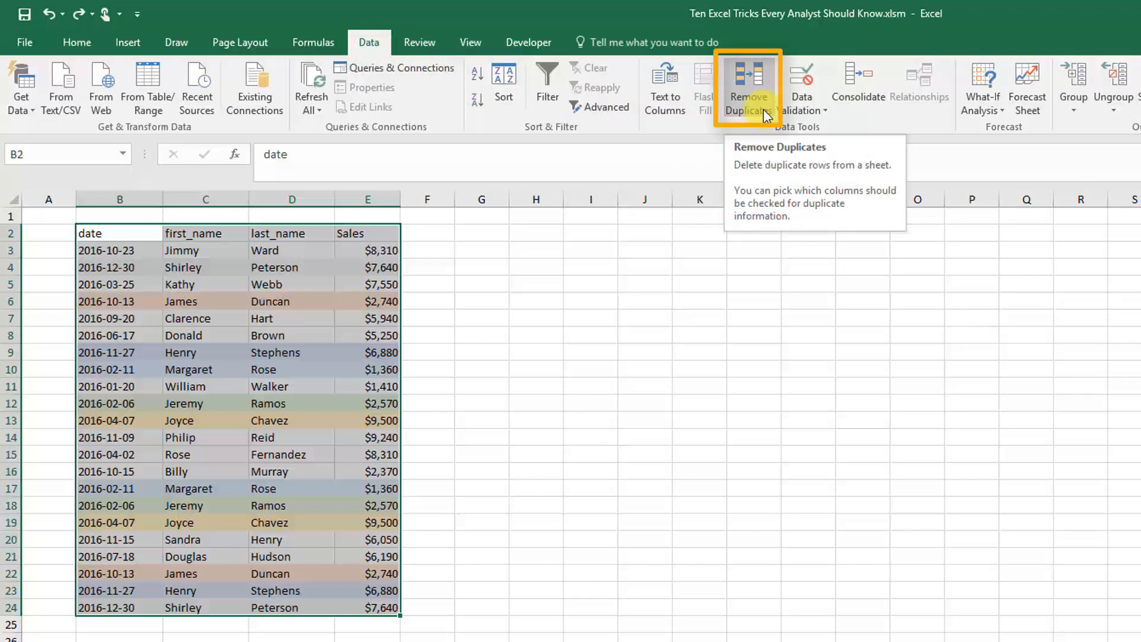
Open Remove Duplicates with all four columns checked and 'My data has headers' on
{"action": "left_click", "coordinate": [748, 85]}
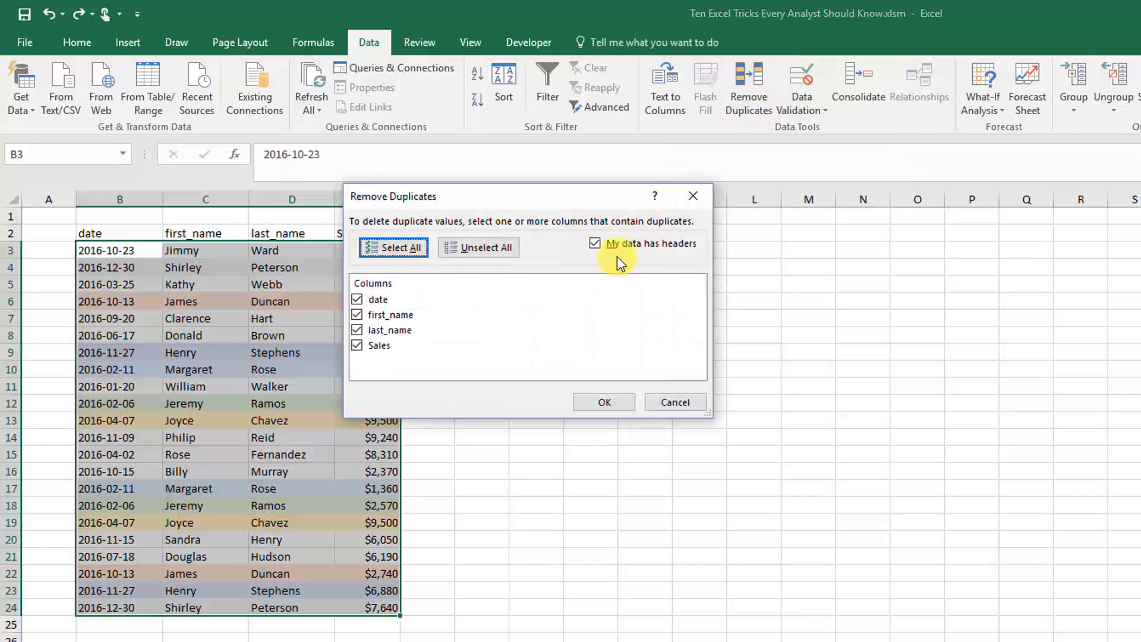
{"action": "left_click", "coordinate": [596, 244]}
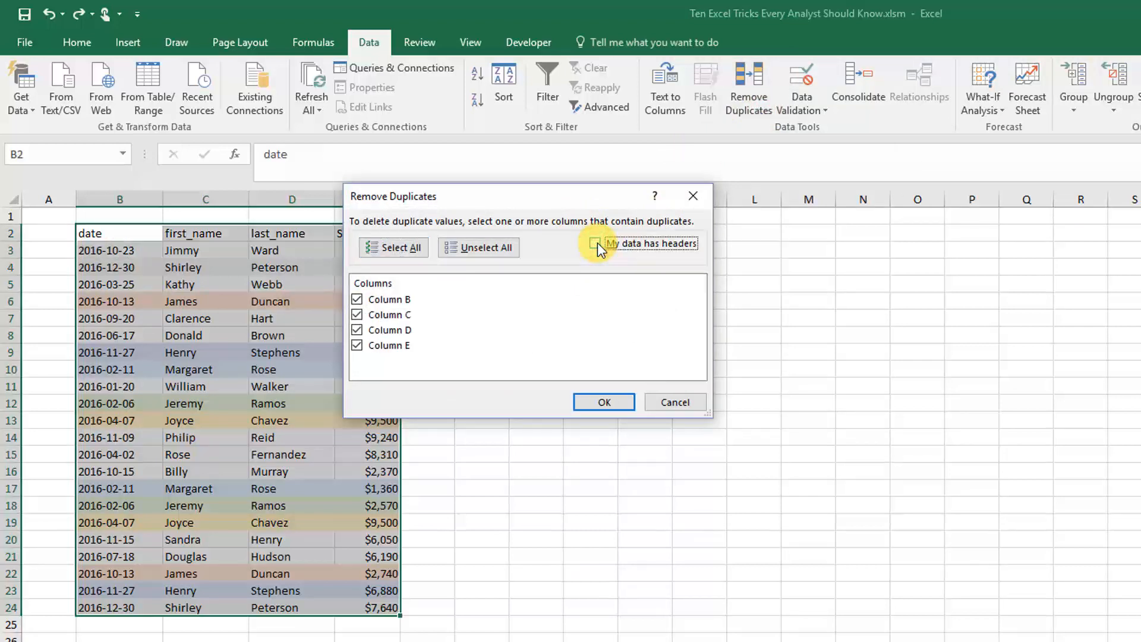
{"action": "left_click", "coordinate": [593, 243]}
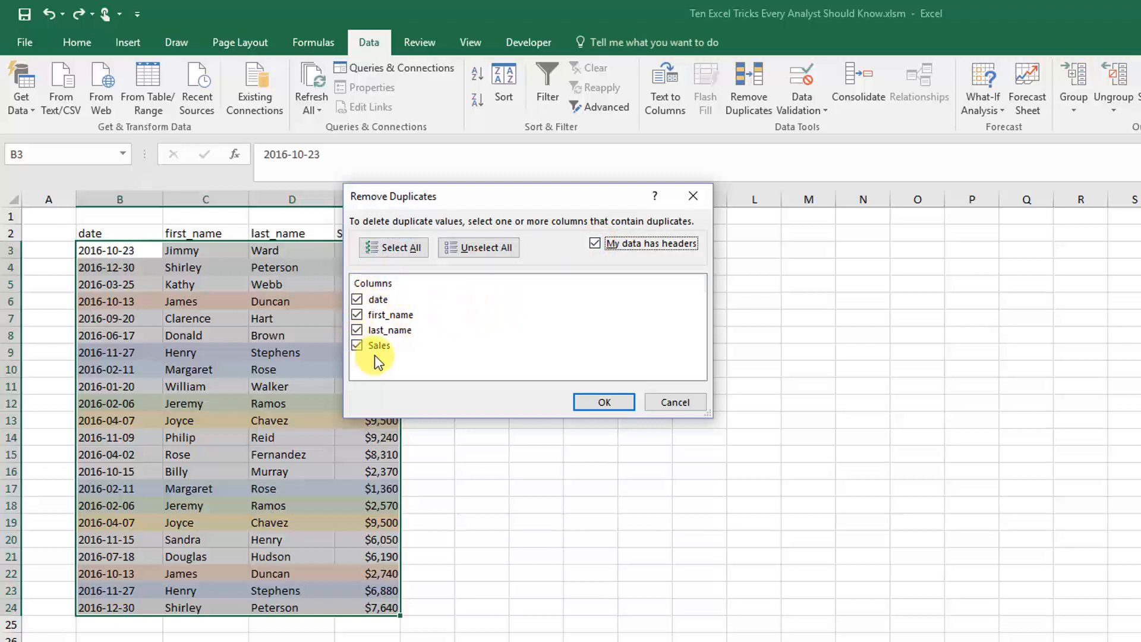
{"action": "mouse_move", "coordinate": [413, 308]}
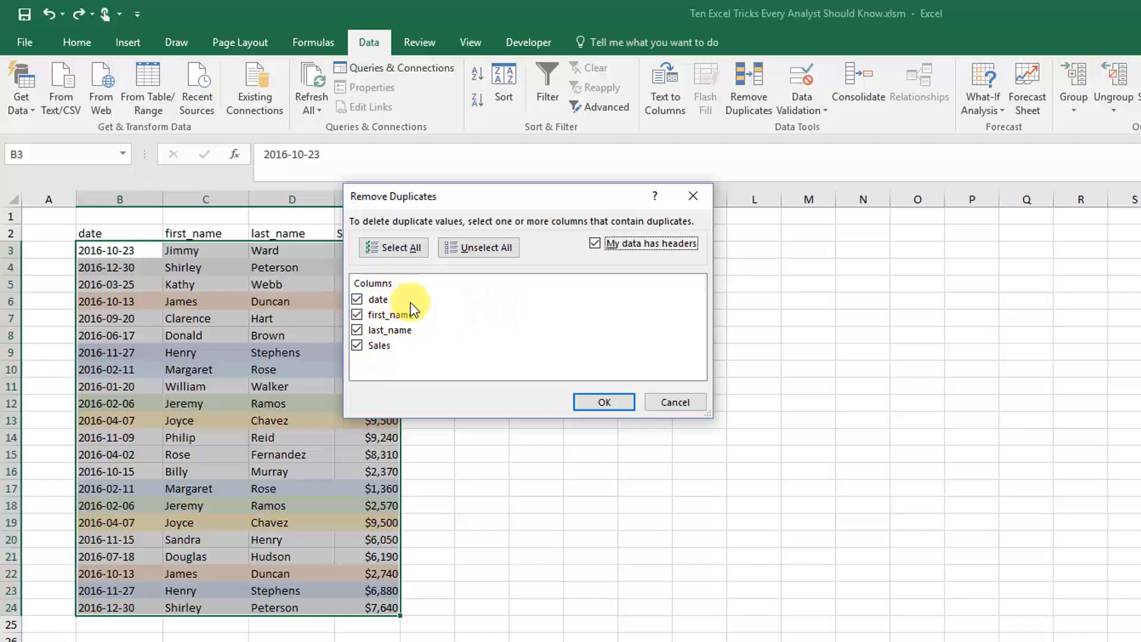
{"action": "mouse_move", "coordinate": [426, 302]}
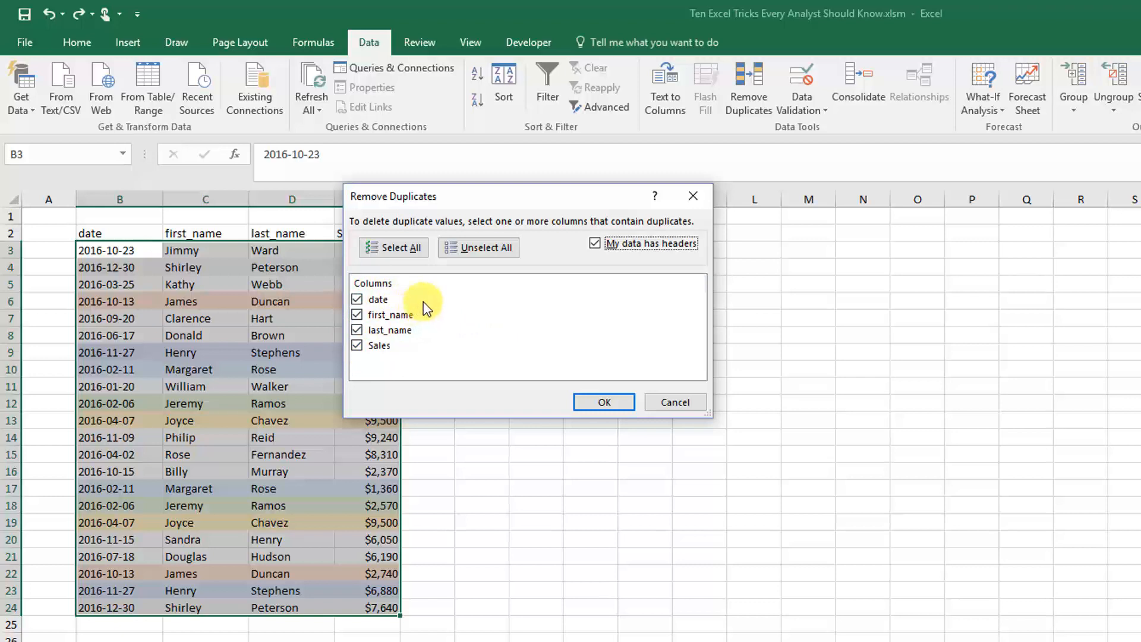
{"action": "mouse_move", "coordinate": [415, 302]}
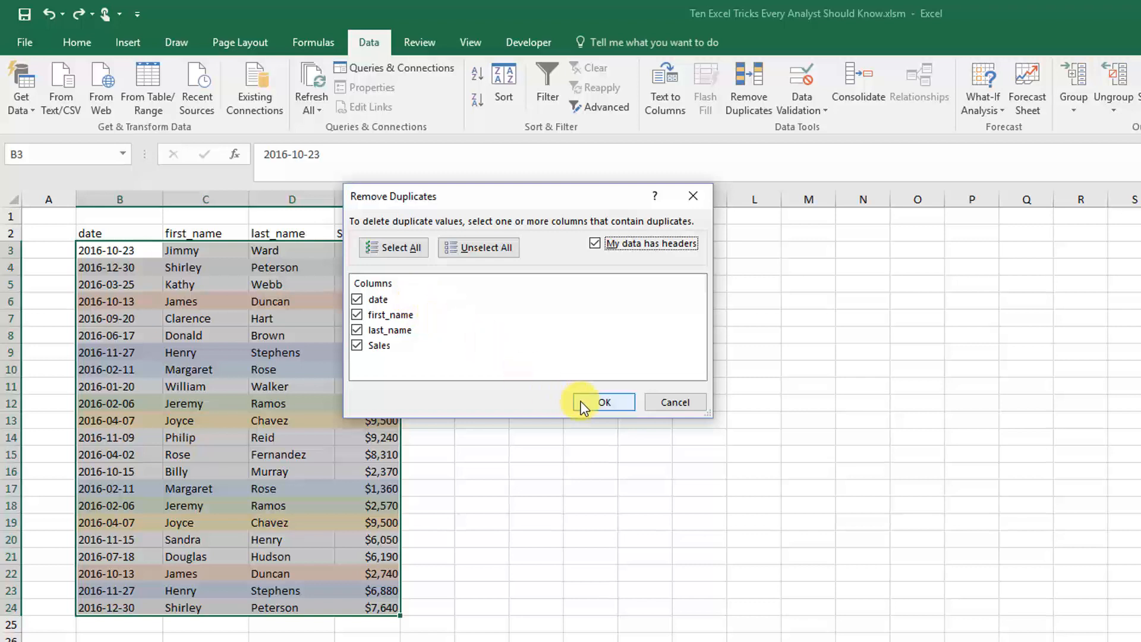
Confirm removal of 6 duplicate rows, dismiss the summary, and select cell B2
{"action": "left_click", "coordinate": [602, 402]}
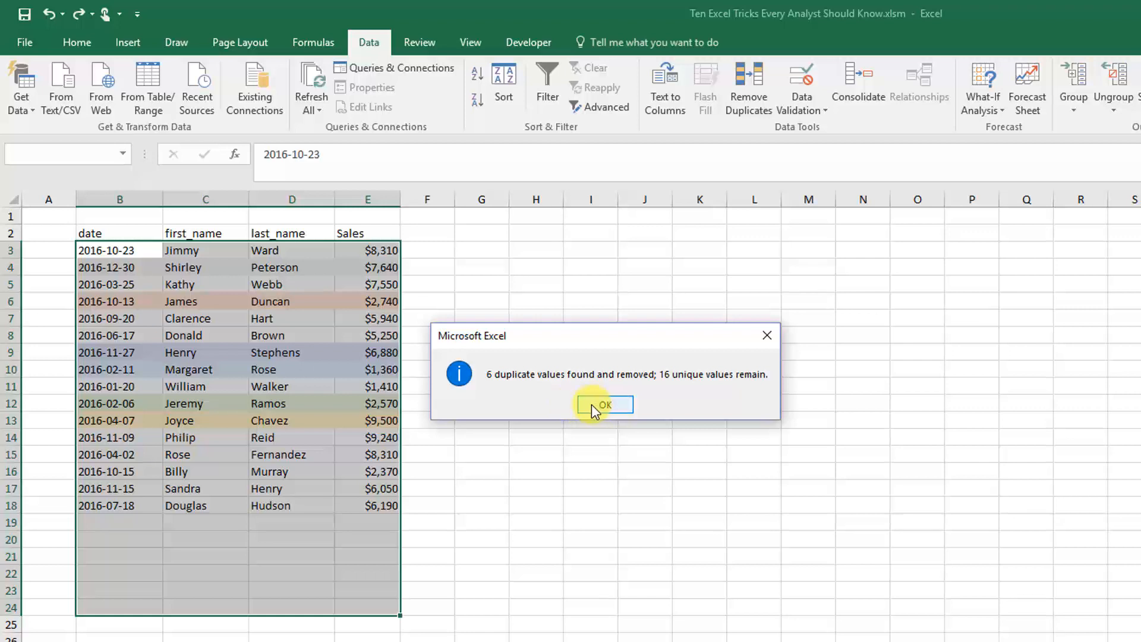
{"action": "left_click", "coordinate": [604, 404]}
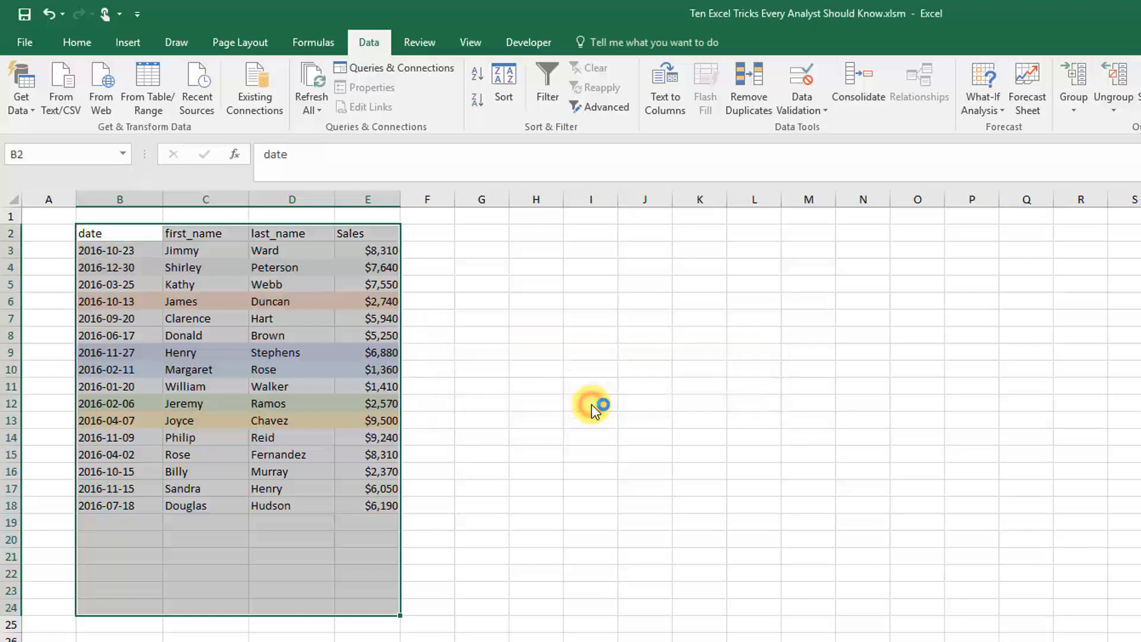
{"action": "left_click", "coordinate": [120, 233]}
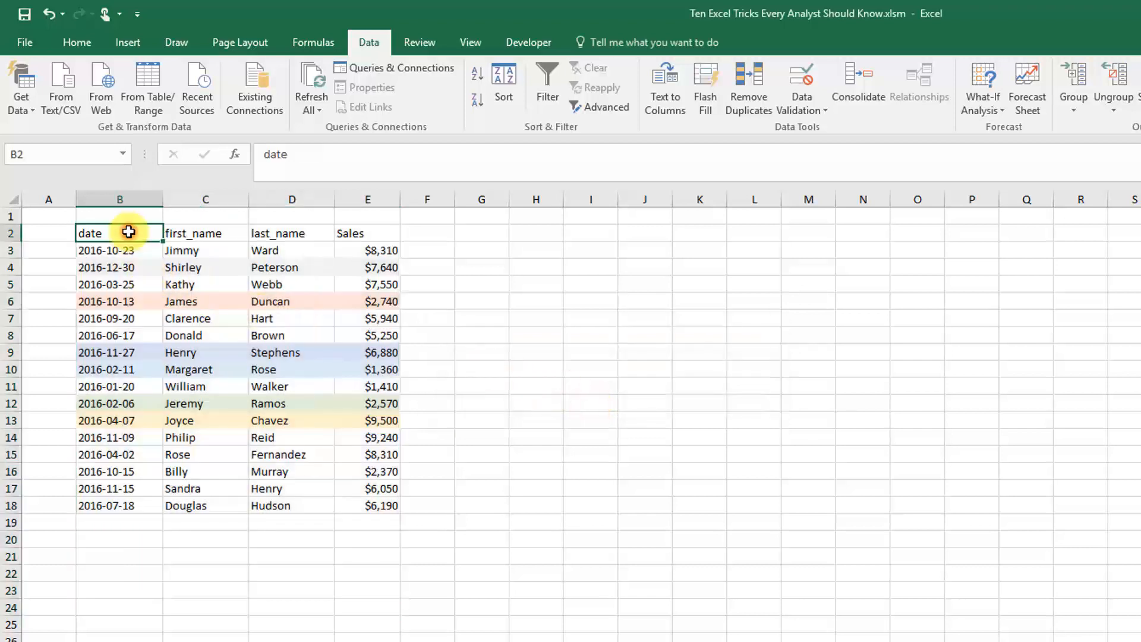